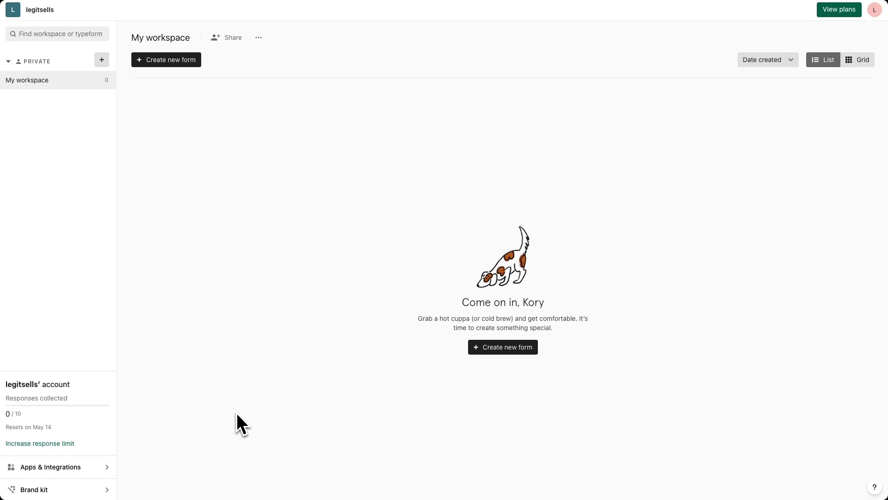
pyautogui.moveTo(473, 377)
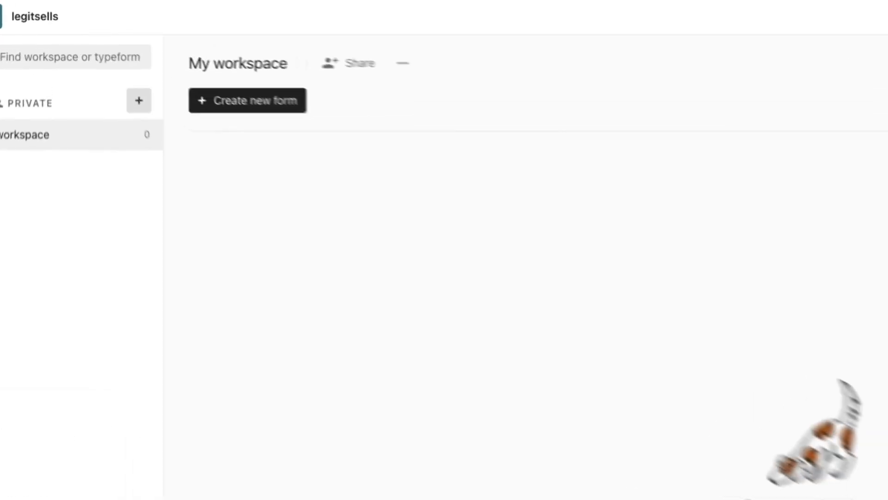
# - Start a new form in the empty workspace, to be named 'Real Estate Prospects'
pyautogui.click(247, 100)
pyautogui.write('Real Estate Prospects')
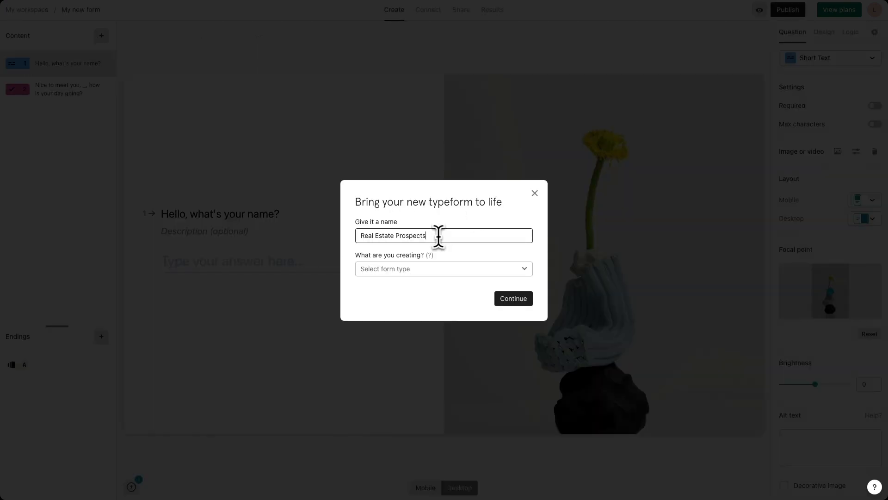
pyautogui.moveTo(490, 299)
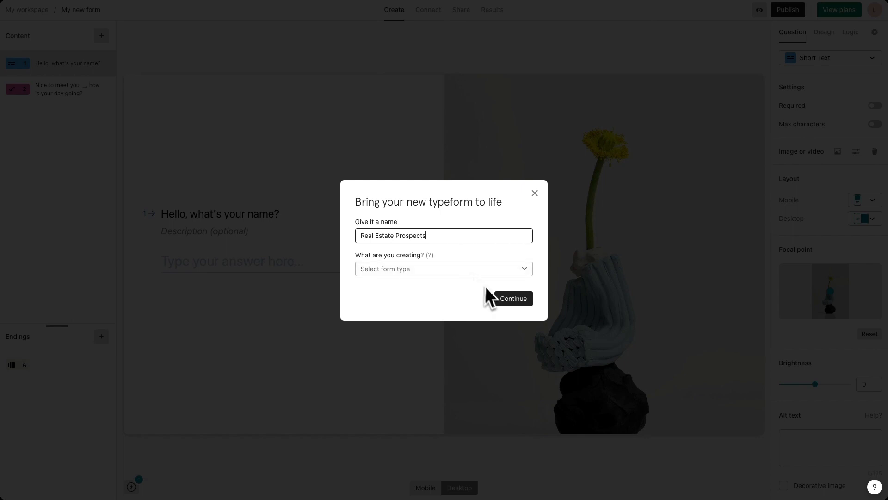
# - Confirm the form name and add an Email question reading 'What's your best email?'
pyautogui.click(512, 298)
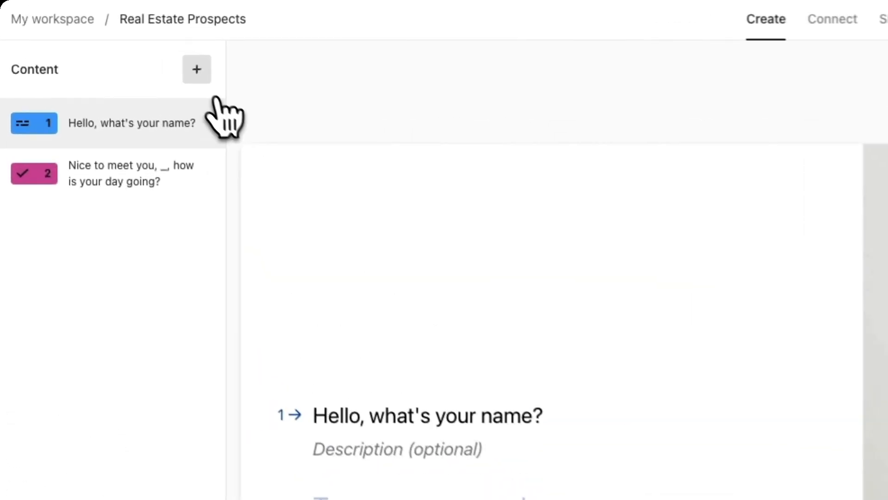
pyautogui.click(196, 69)
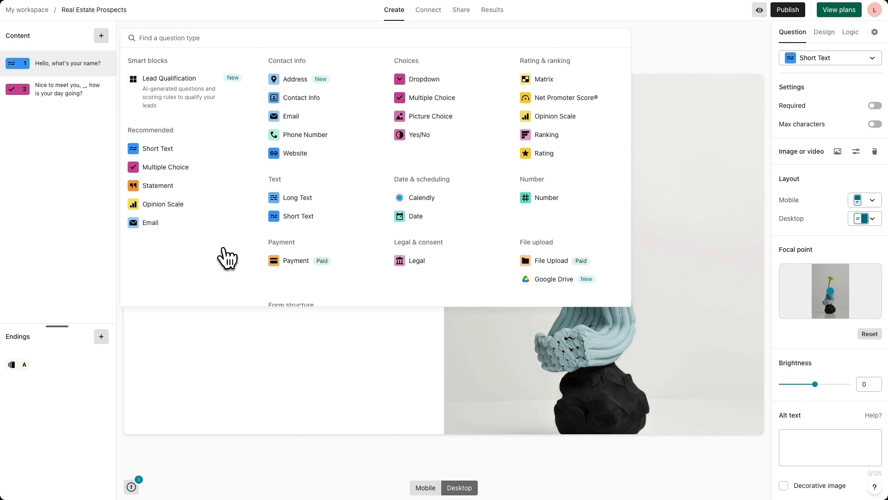
pyautogui.moveTo(219, 258)
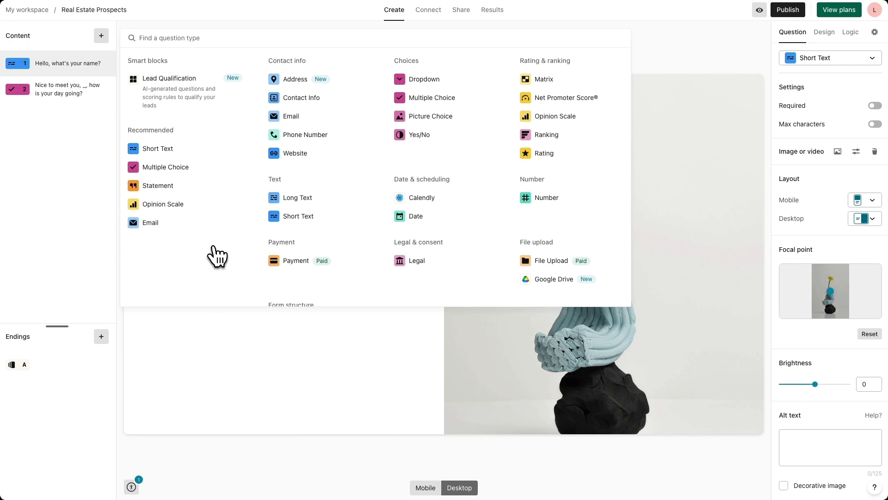
pyautogui.click(290, 117)
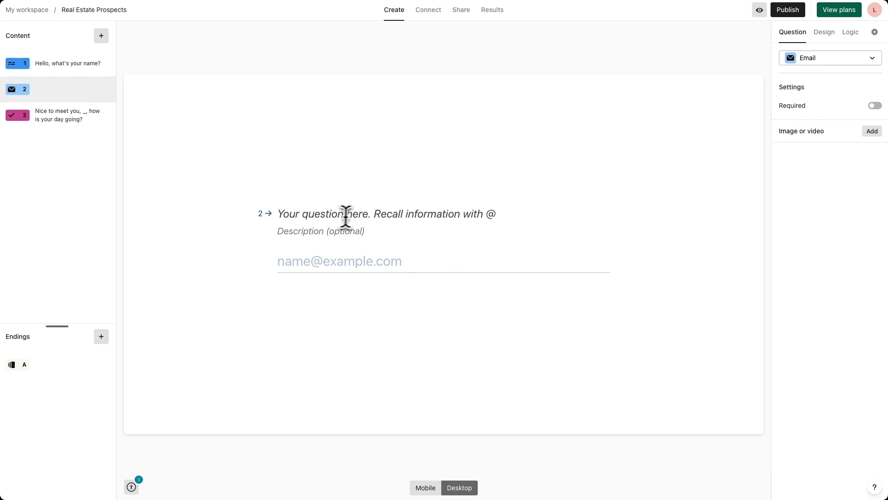
pyautogui.write("What's your b")
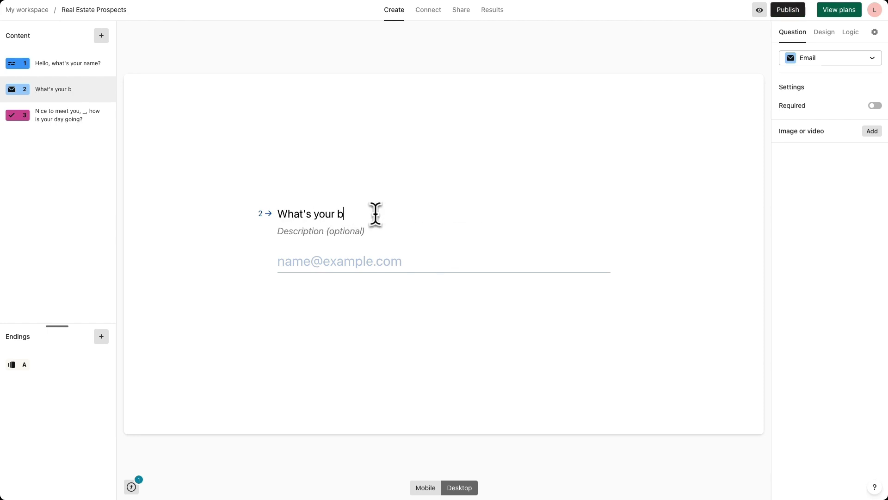
pyautogui.write('est email?')
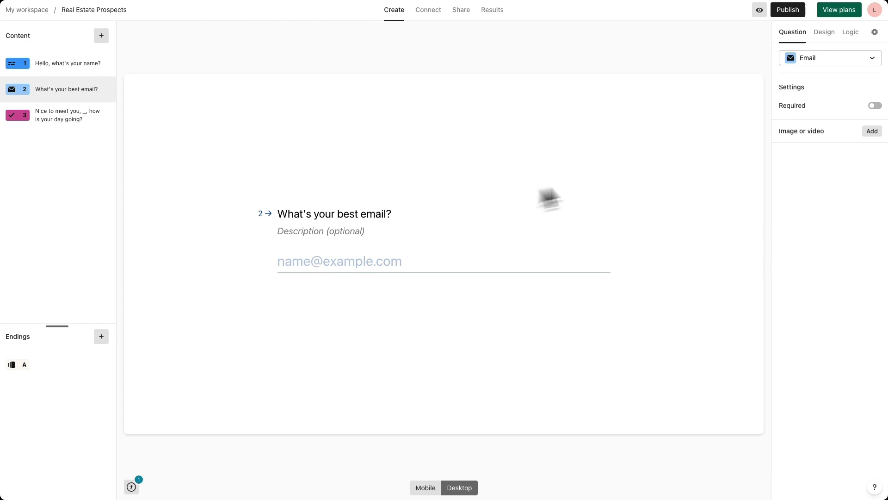
pyautogui.moveTo(831, 105)
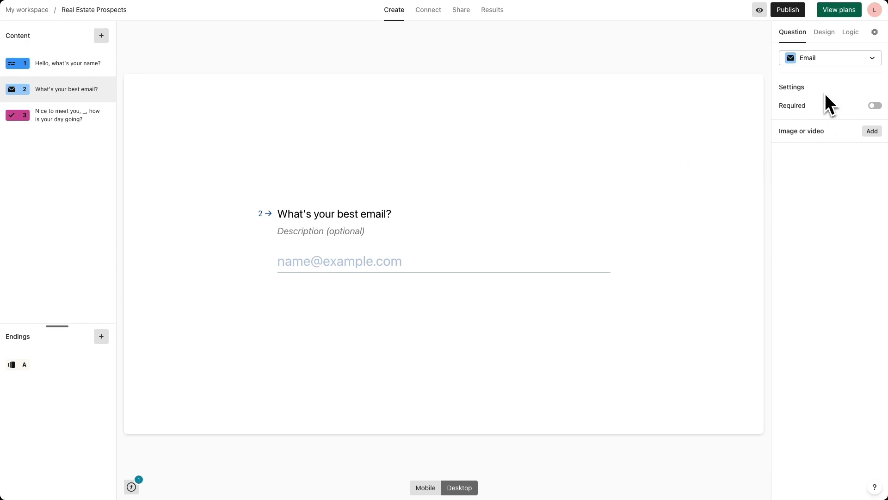
# - Set the email question to Required, then return to question 1 for editing
pyautogui.click(874, 106)
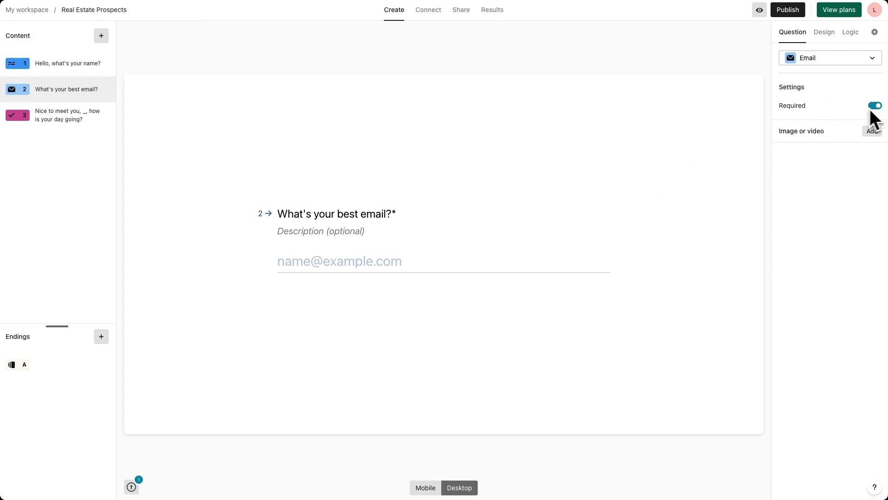
pyautogui.click(875, 32)
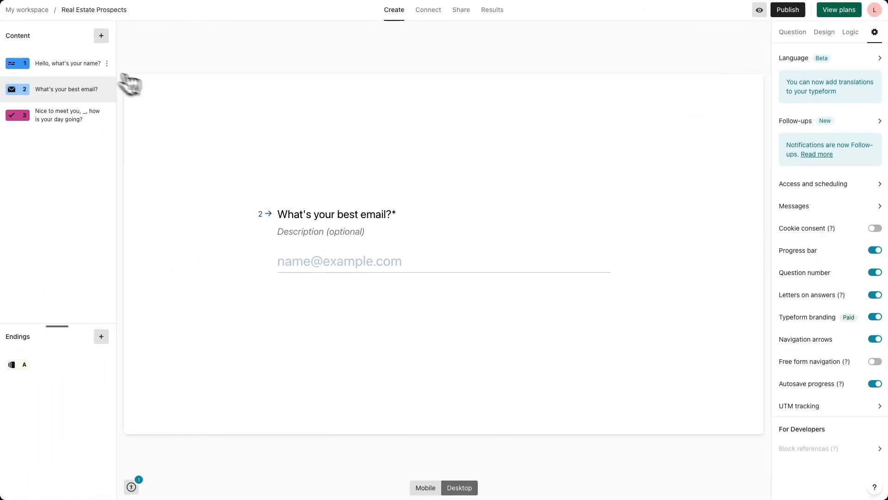
pyautogui.click(56, 63)
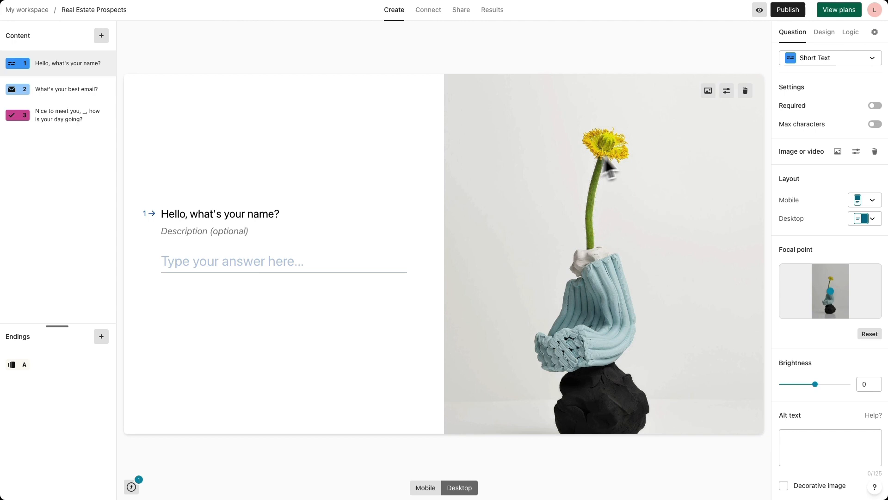
pyautogui.click(727, 91)
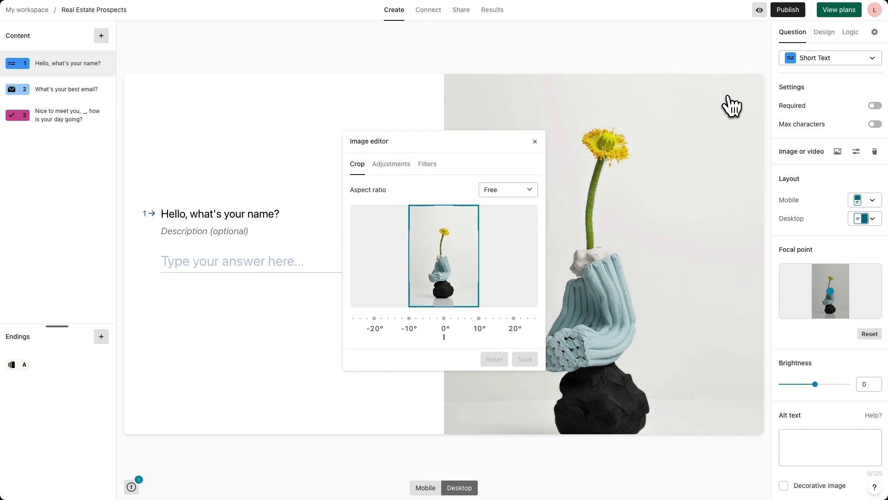
pyautogui.click(390, 164)
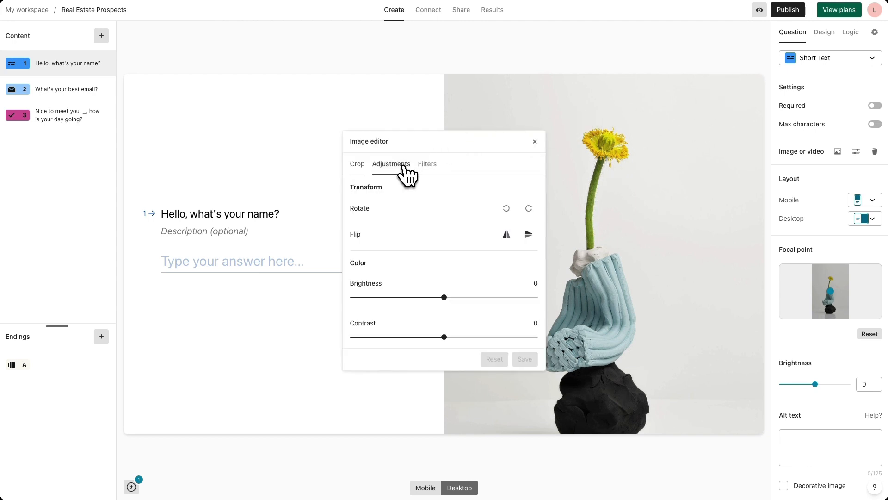
pyautogui.click(428, 164)
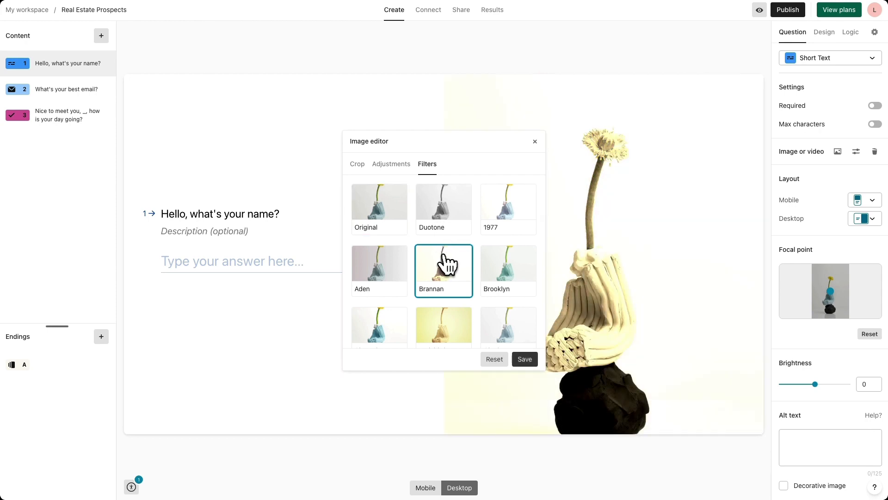
pyautogui.click(524, 359)
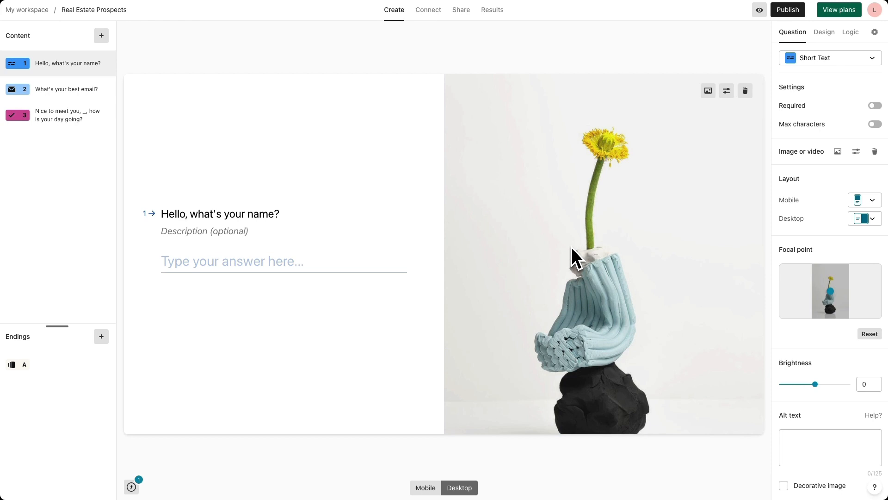
pyautogui.moveTo(815, 57)
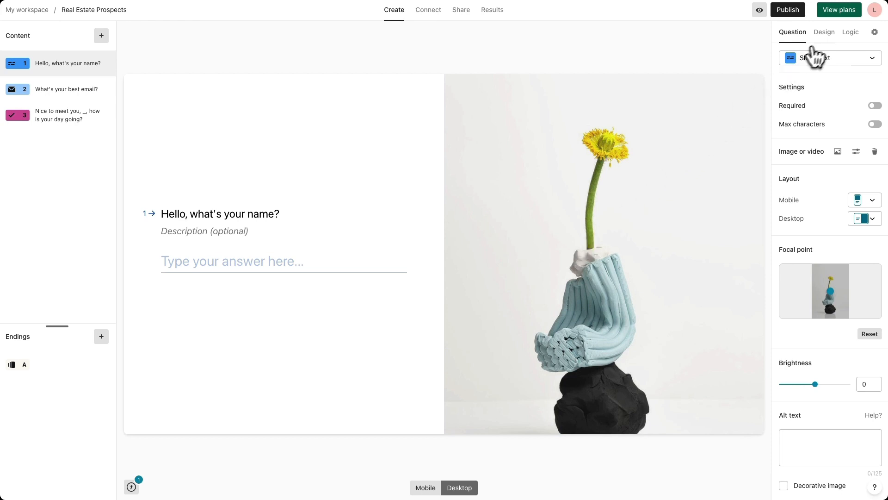
# - Apply the green Montjuic gallery theme to the form from the Design panel
pyautogui.click(823, 33)
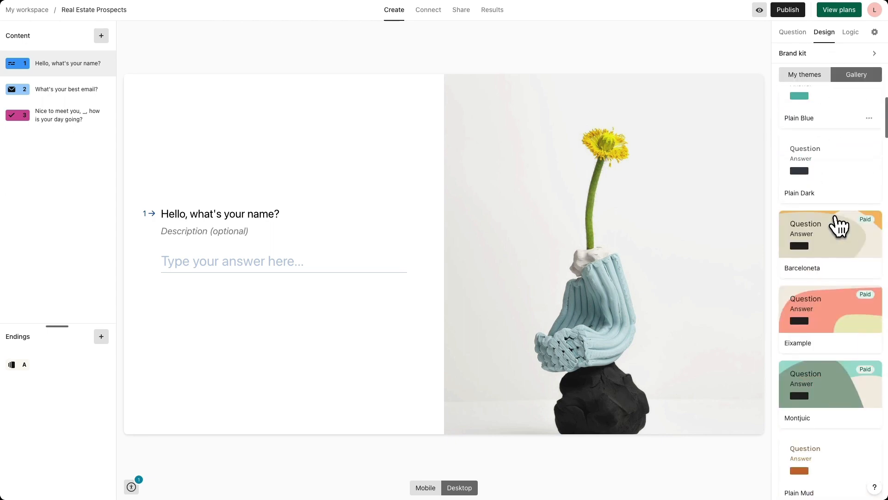
pyautogui.scroll(-3)
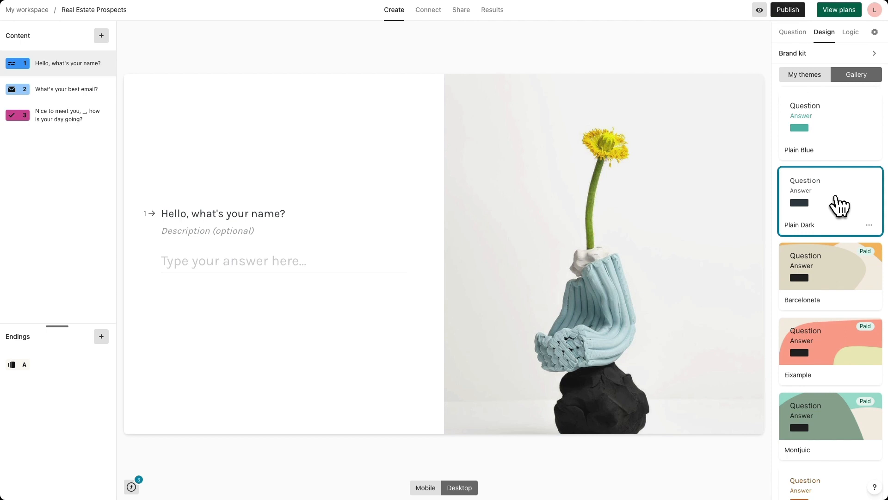
pyautogui.click(829, 416)
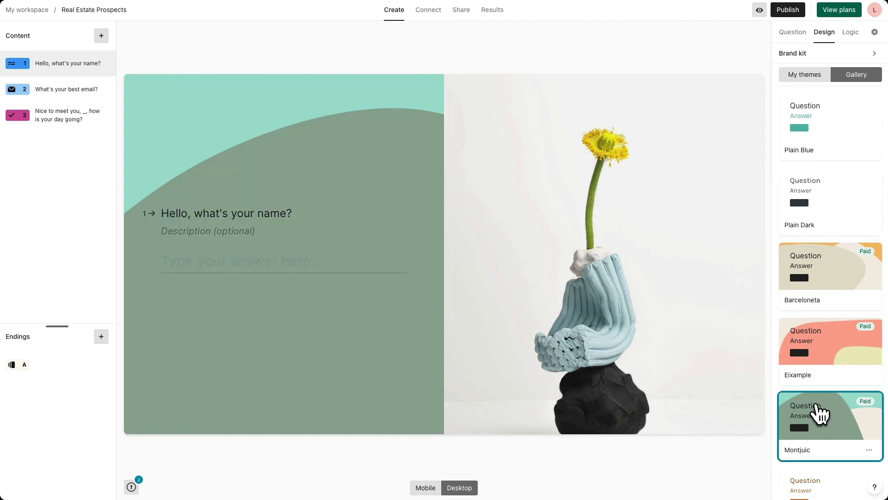
# - Switch to the Plain Mud theme, add a thank-you End Screen, and show the Logic map
pyautogui.click(101, 35)
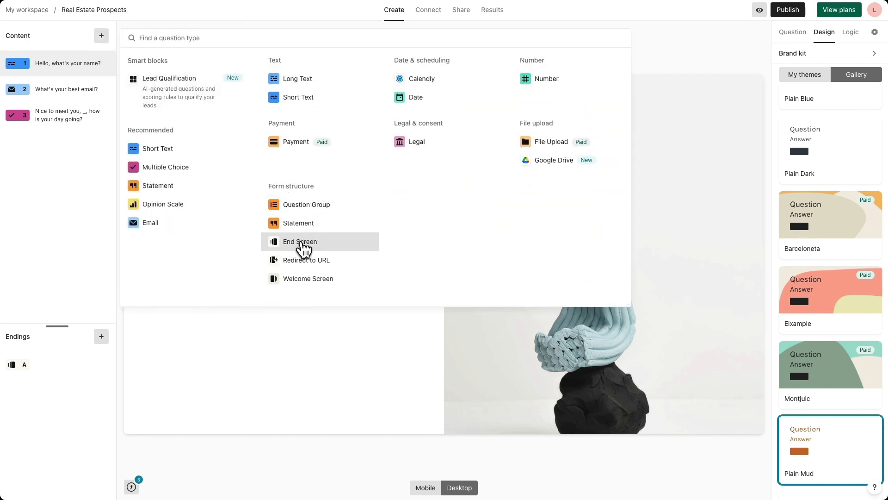
pyautogui.click(298, 242)
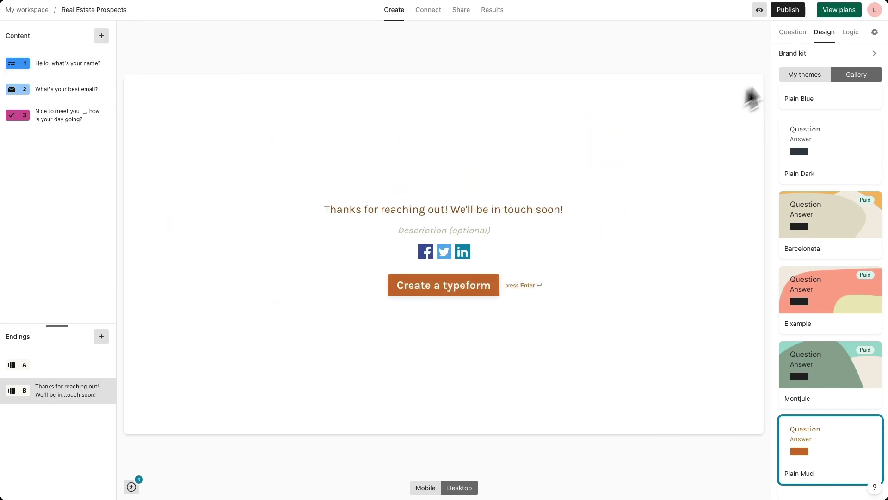
pyautogui.click(850, 31)
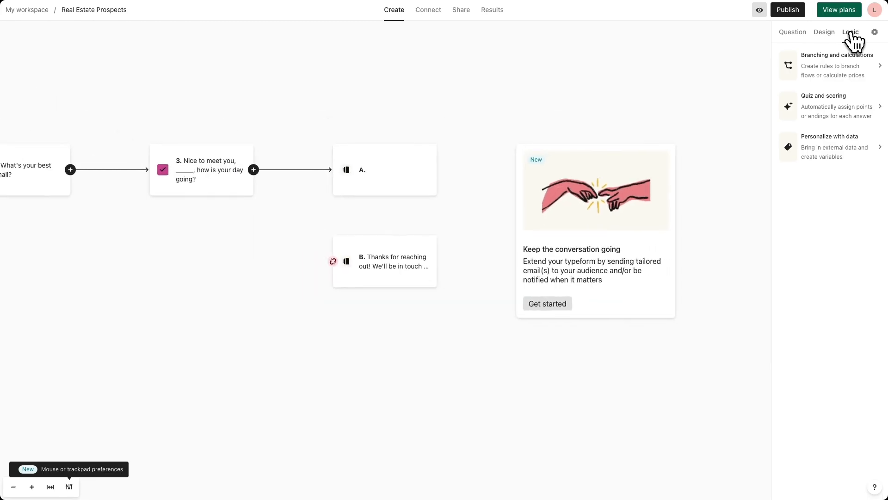
pyautogui.moveTo(855, 43)
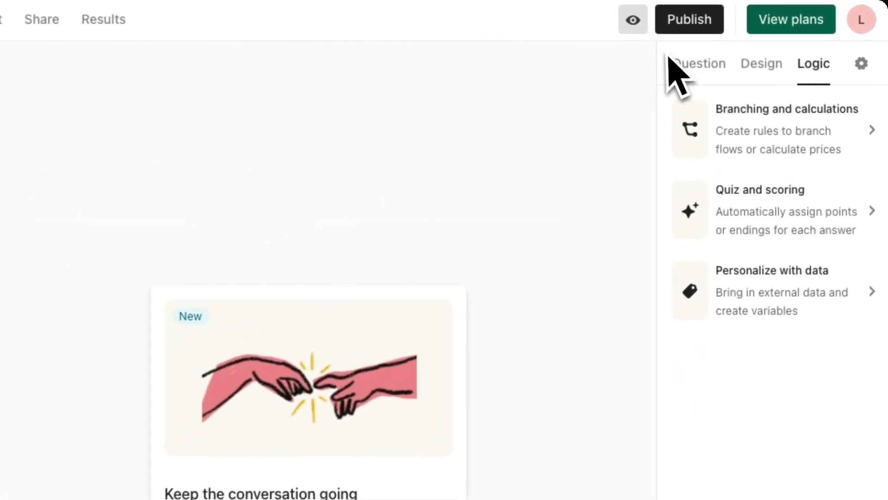
# - Publish the form so the 'Your form has been published' dialog with its share link appears
pyautogui.click(633, 18)
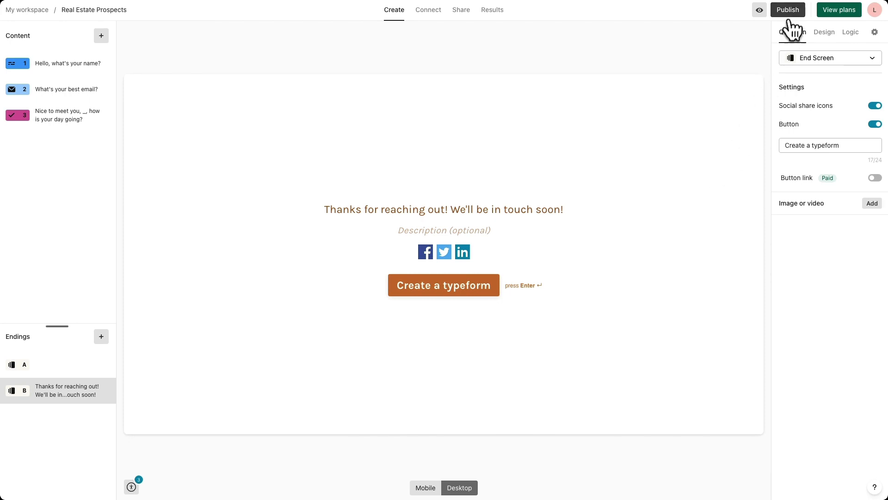
pyautogui.click(788, 9)
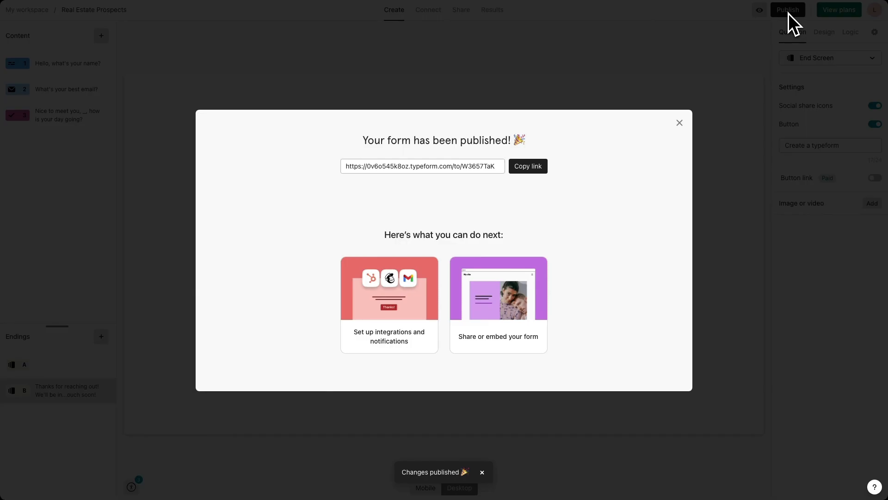